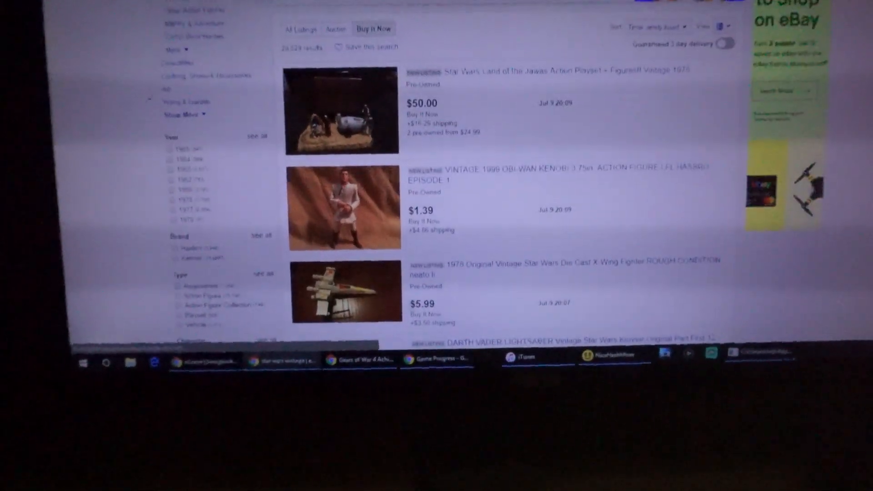
scroll("down", 3)
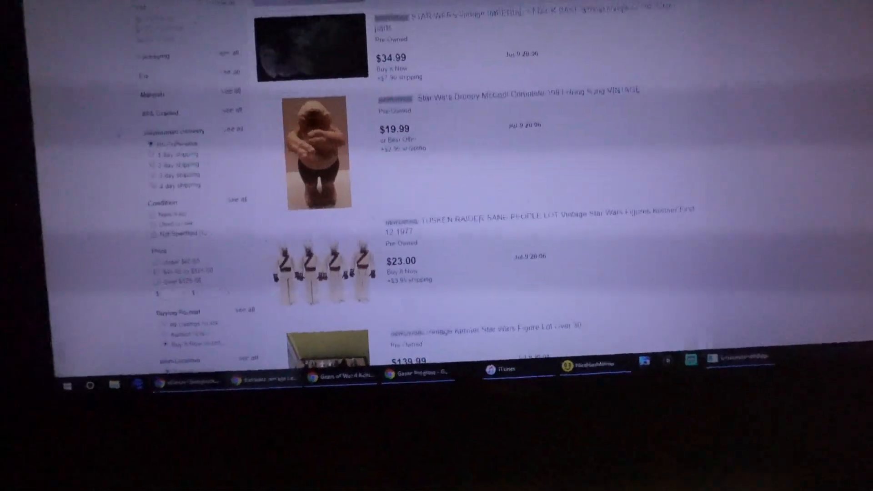
scroll("down", 3)
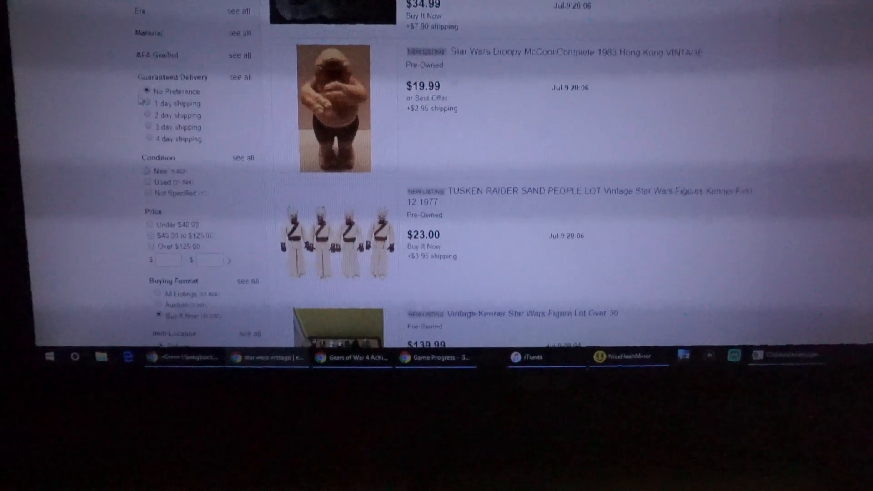
scroll("down", 3)
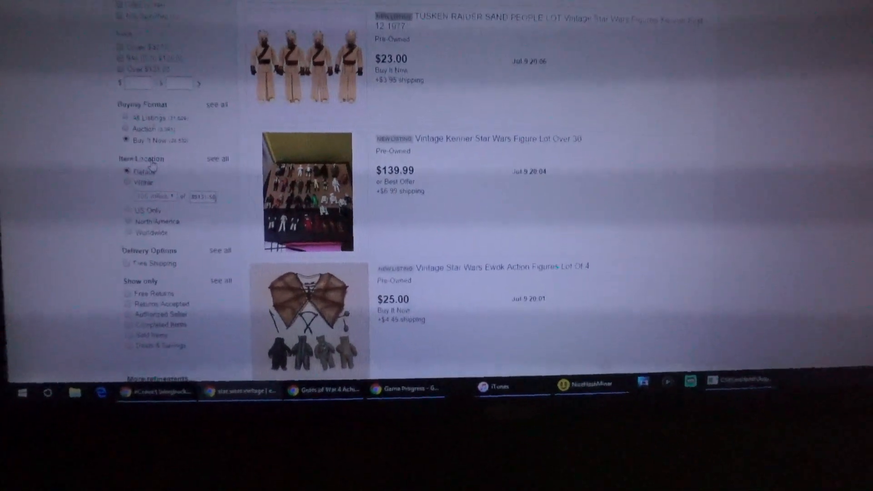
scroll("down", 3)
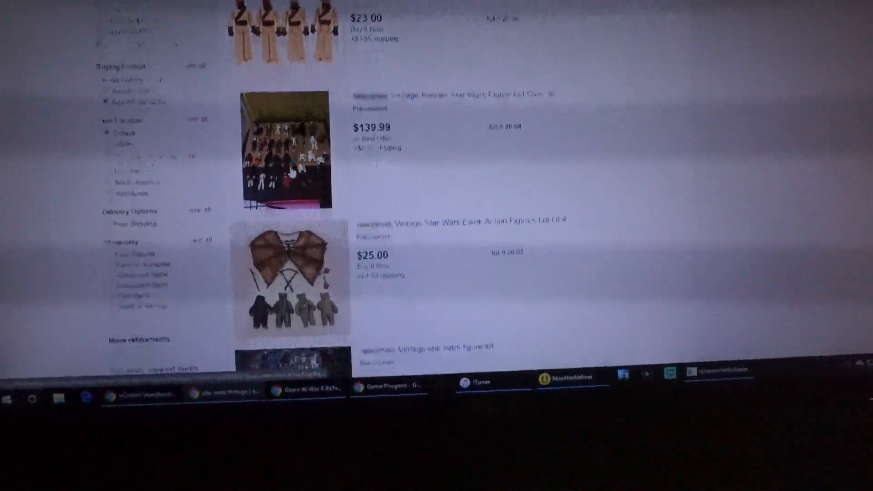